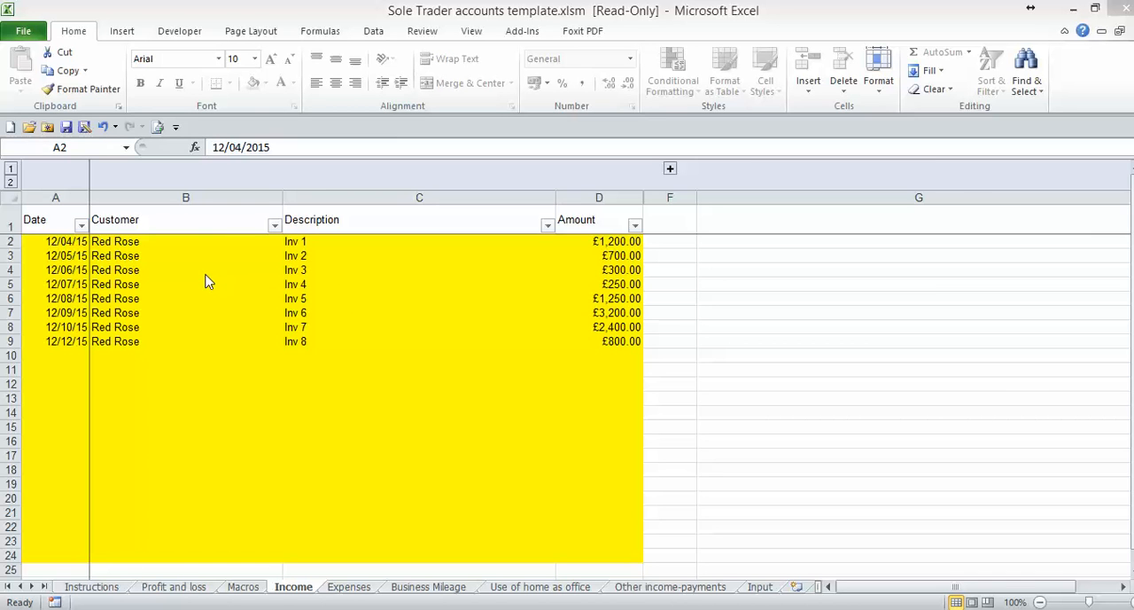
{"action": "mouse_move", "coordinate": [67, 249]}
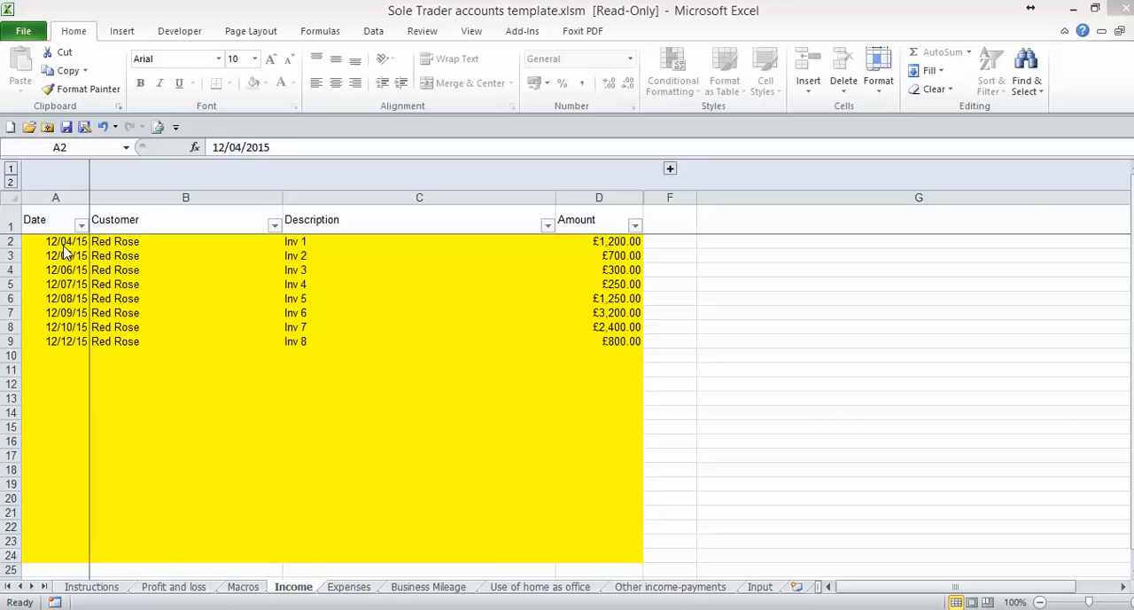
Filter the Date column to only October and December, leaving invoices 7 and 8 visible
{"action": "left_click", "coordinate": [55, 241]}
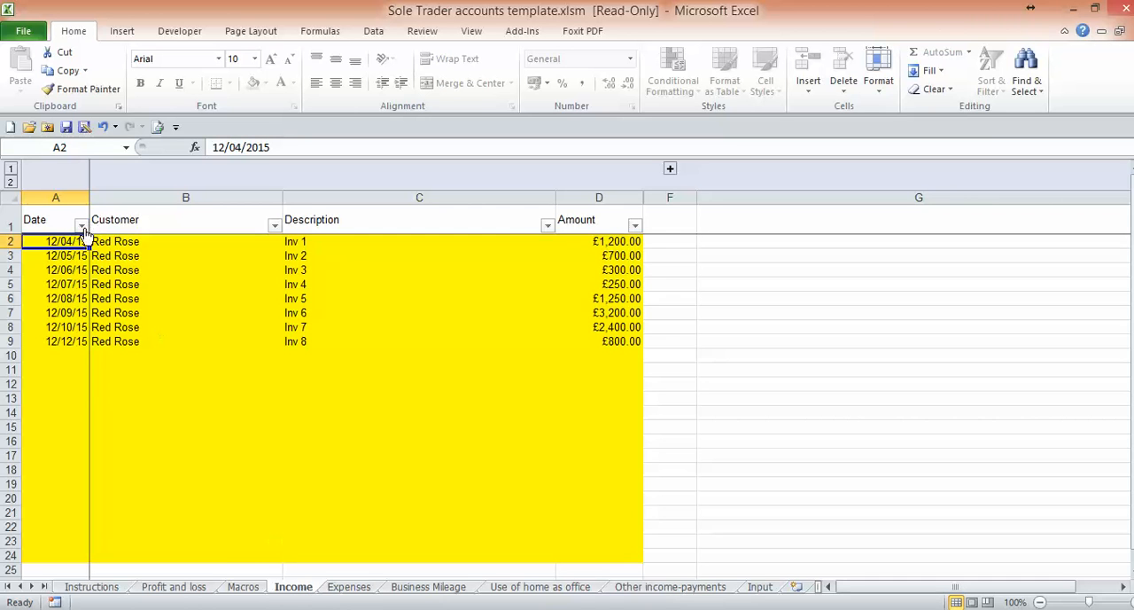
{"action": "left_click", "coordinate": [81, 223]}
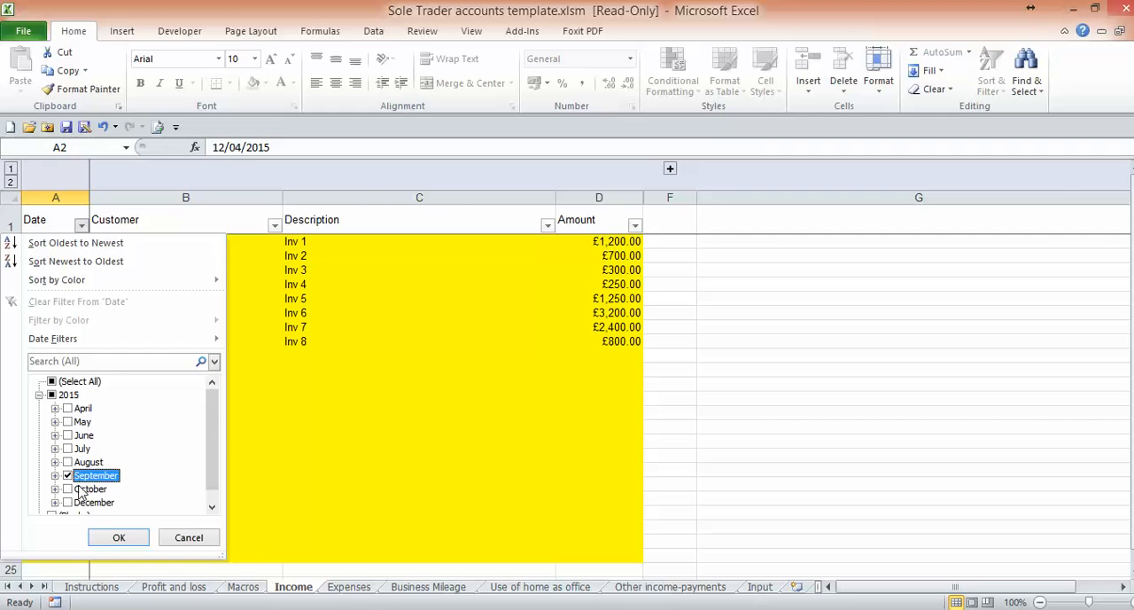
{"action": "left_click", "coordinate": [68, 489]}
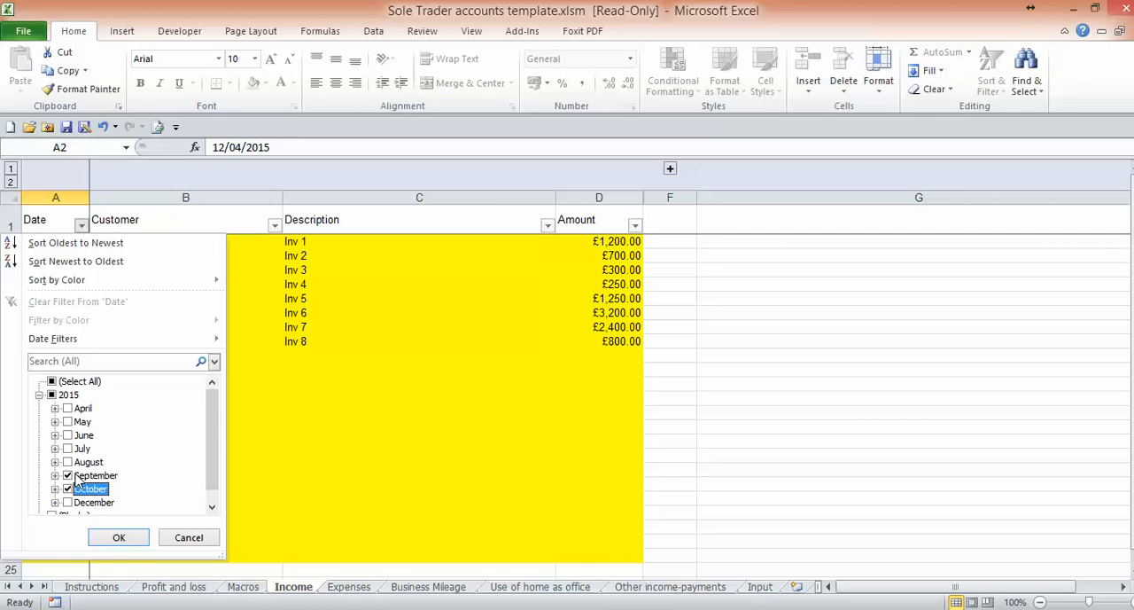
{"action": "left_click", "coordinate": [67, 503]}
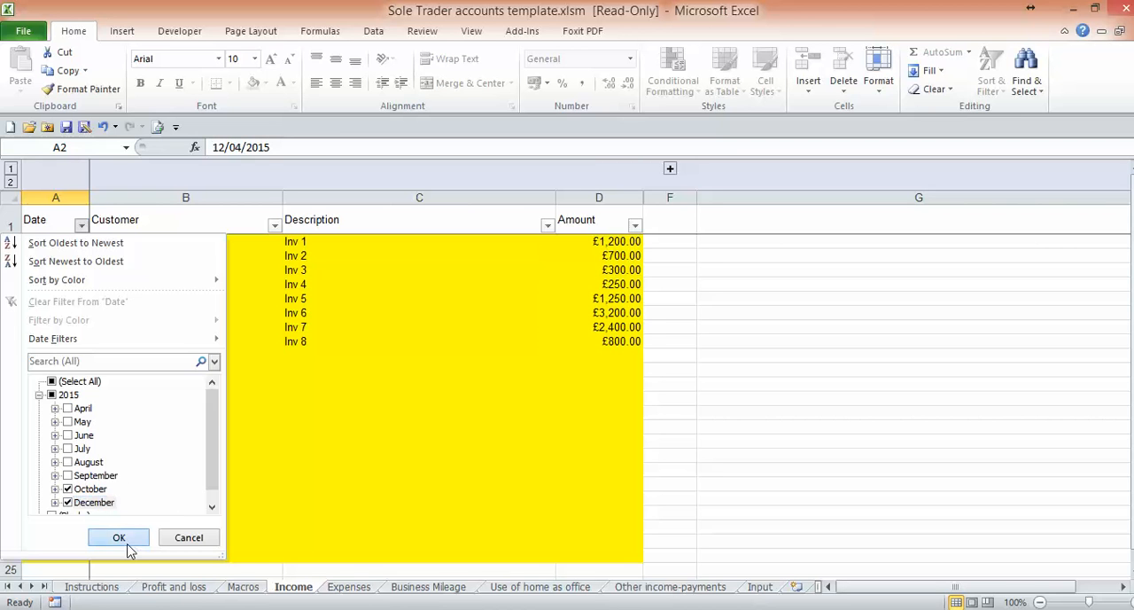
{"action": "left_click", "coordinate": [119, 536]}
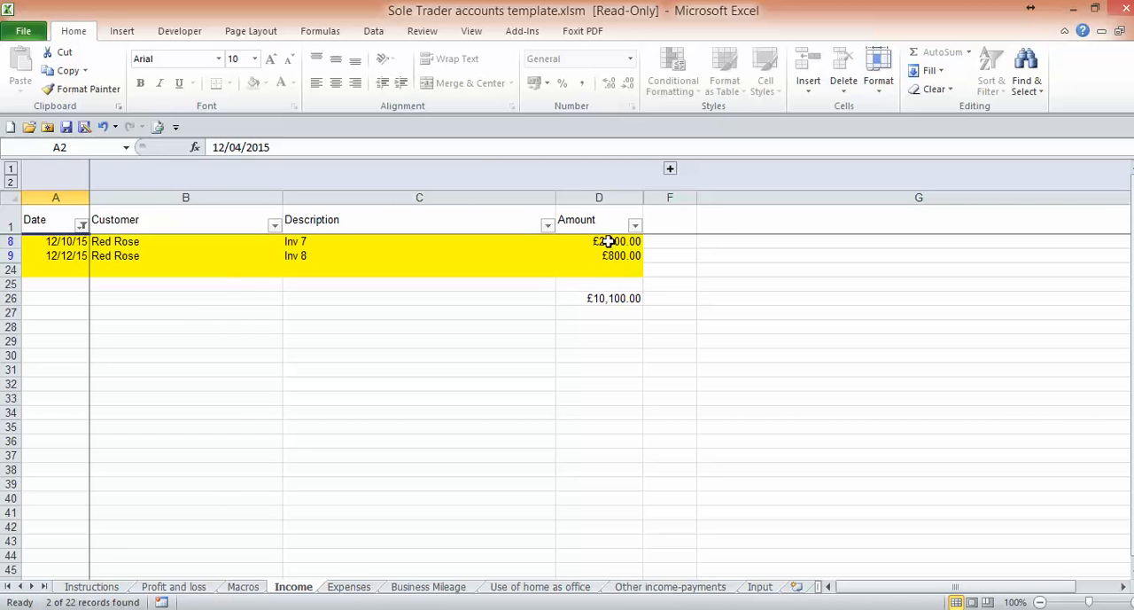
Select the two remaining invoice amounts in D8:D9 so the status bar shows a £3,200.00 sum
{"action": "left_click_drag", "start_coordinate": [599, 241], "coordinate": [599, 256]}
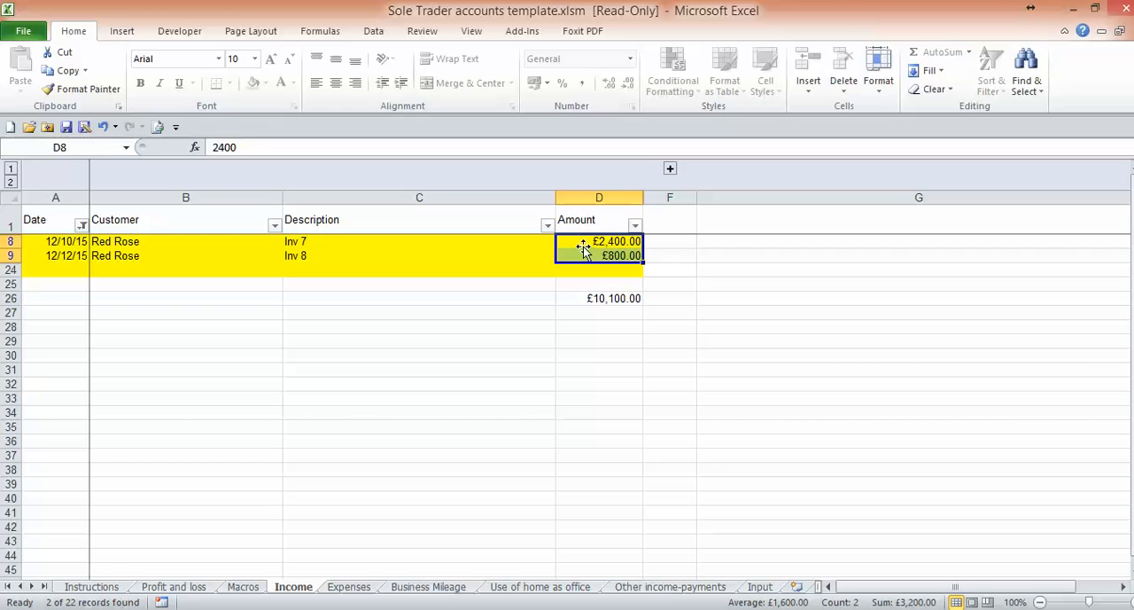
{"action": "mouse_move", "coordinate": [581, 251]}
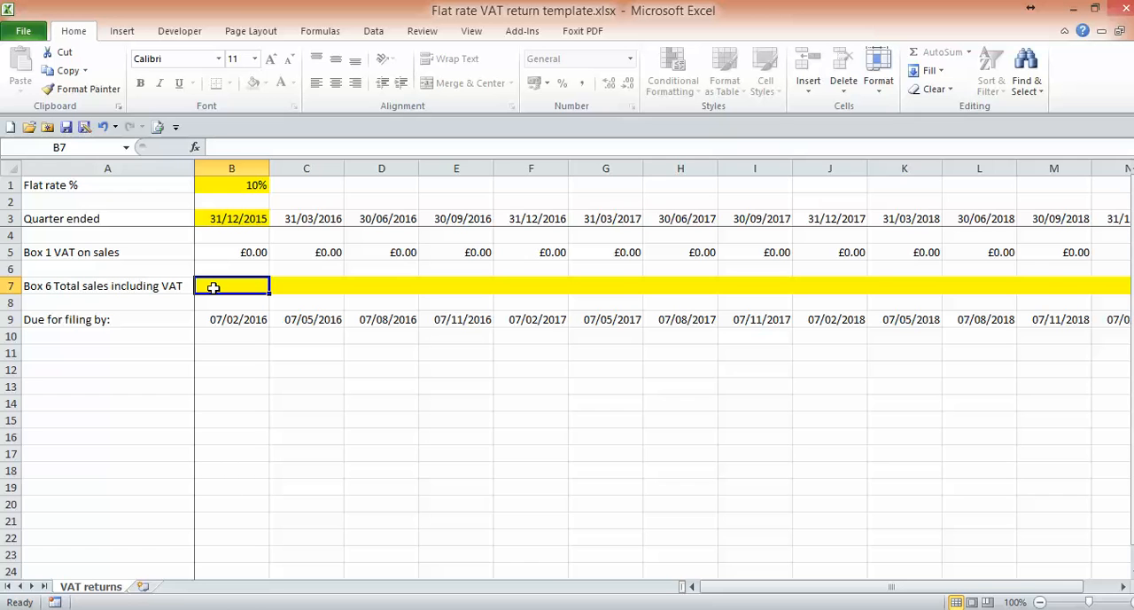
Enter 3200 as Box 6 quarterly sales, yielding £320.00 Box 1 VAT at the 10% flat rate
{"action": "type", "text": "3200"}
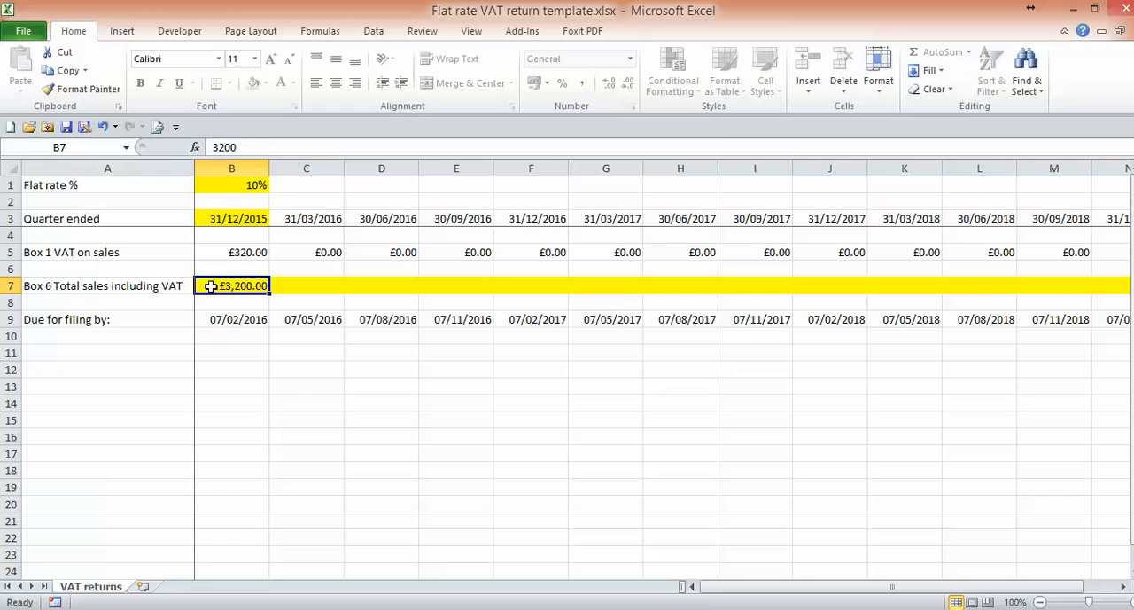
{"action": "left_click", "coordinate": [230, 185]}
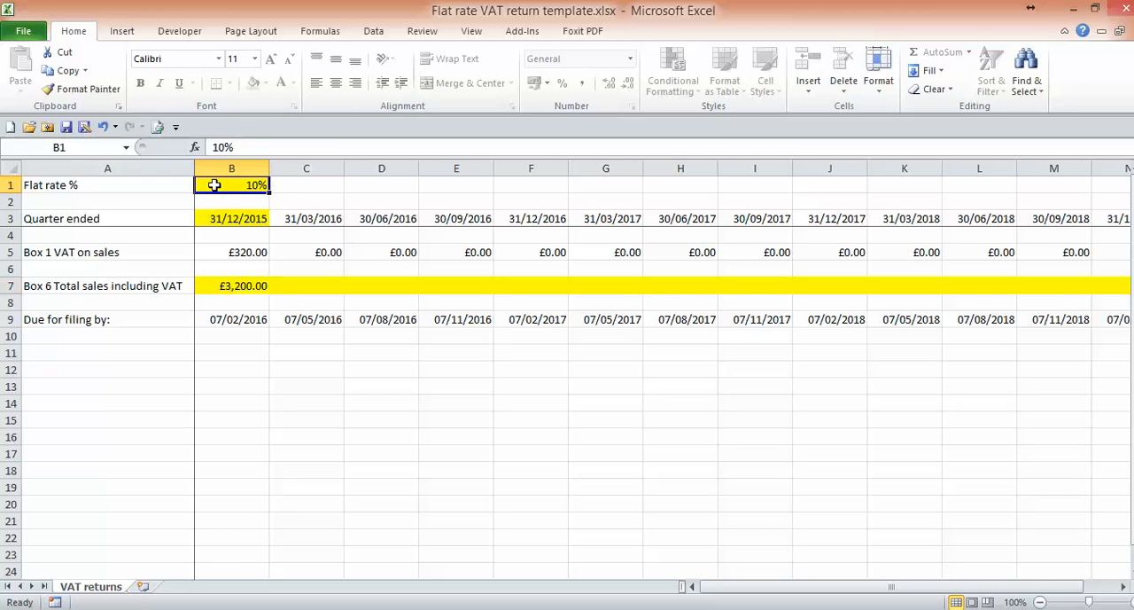
{"action": "mouse_move", "coordinate": [120, 193]}
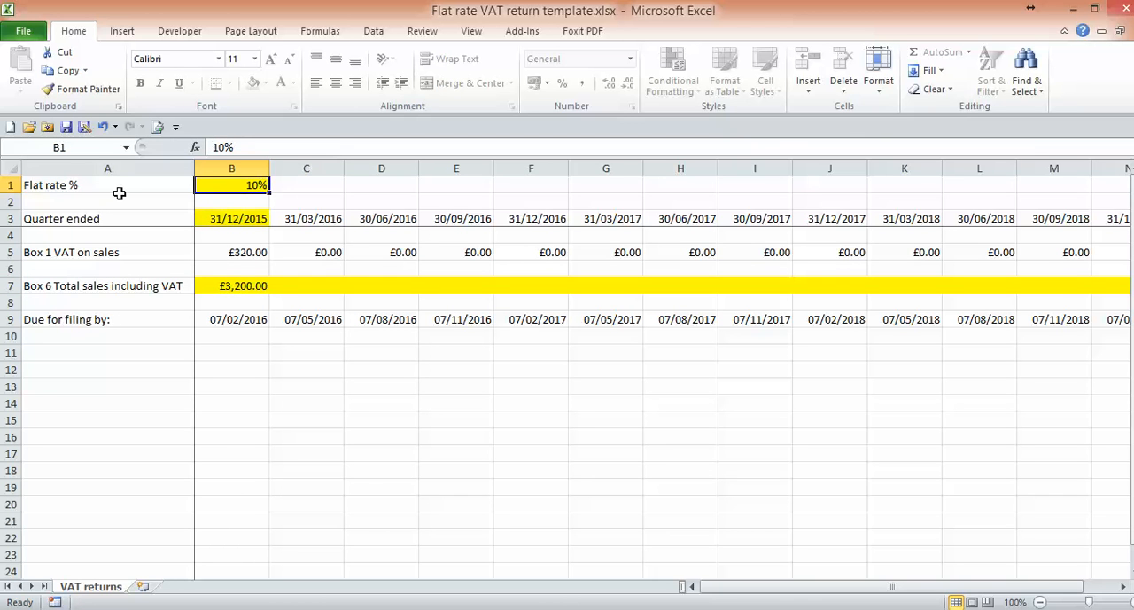
{"action": "mouse_move", "coordinate": [86, 259]}
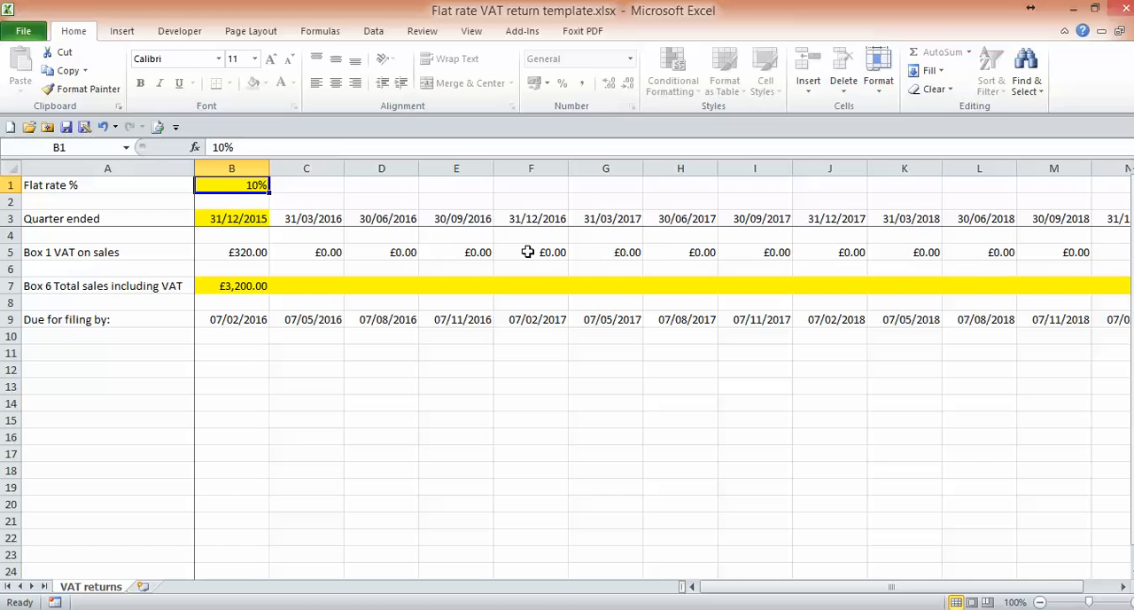
{"action": "mouse_move", "coordinate": [544, 227]}
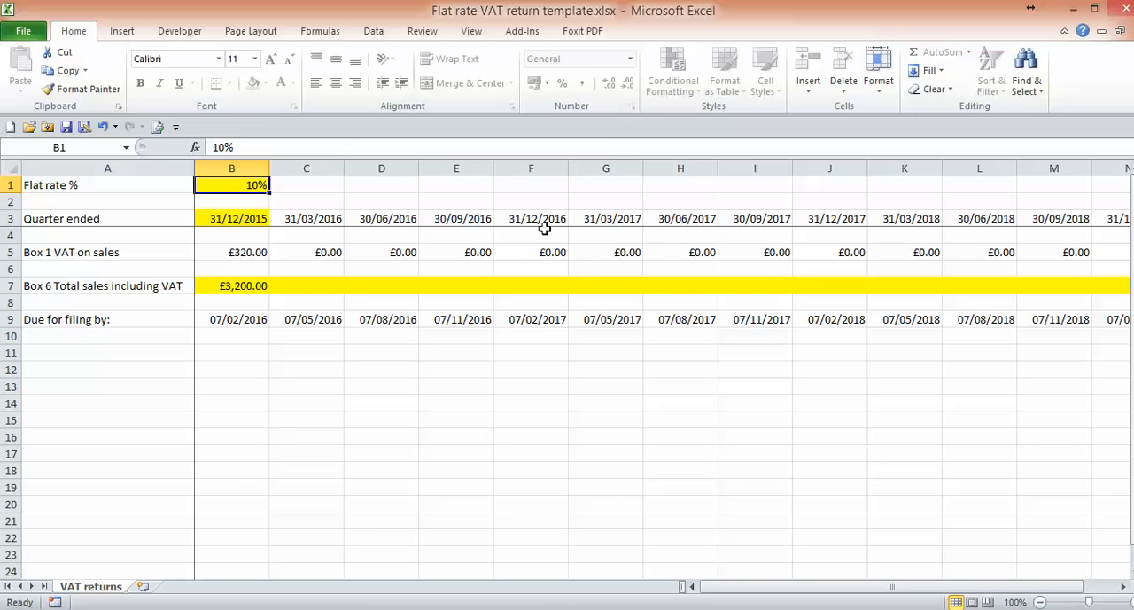
{"action": "mouse_move", "coordinate": [542, 226]}
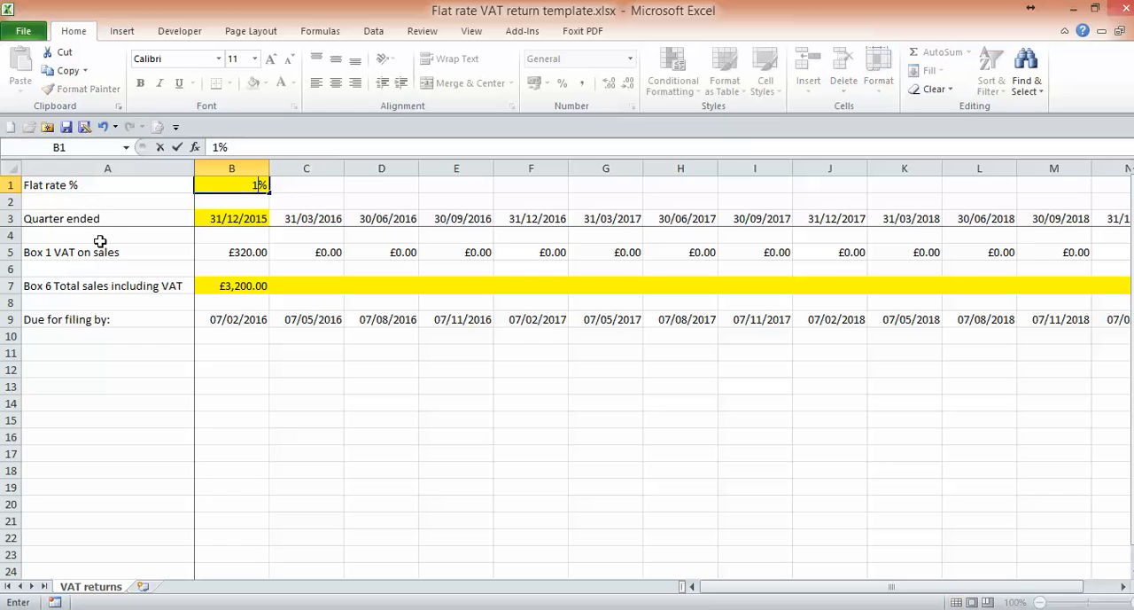
{"action": "type", "text": "11%"}
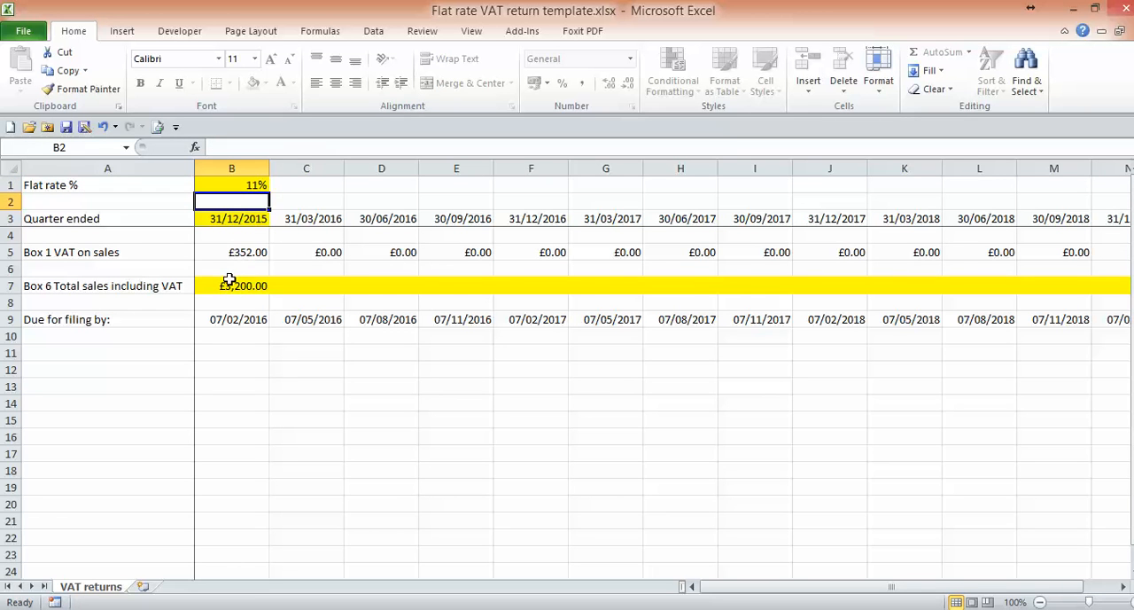
{"action": "mouse_move", "coordinate": [230, 255]}
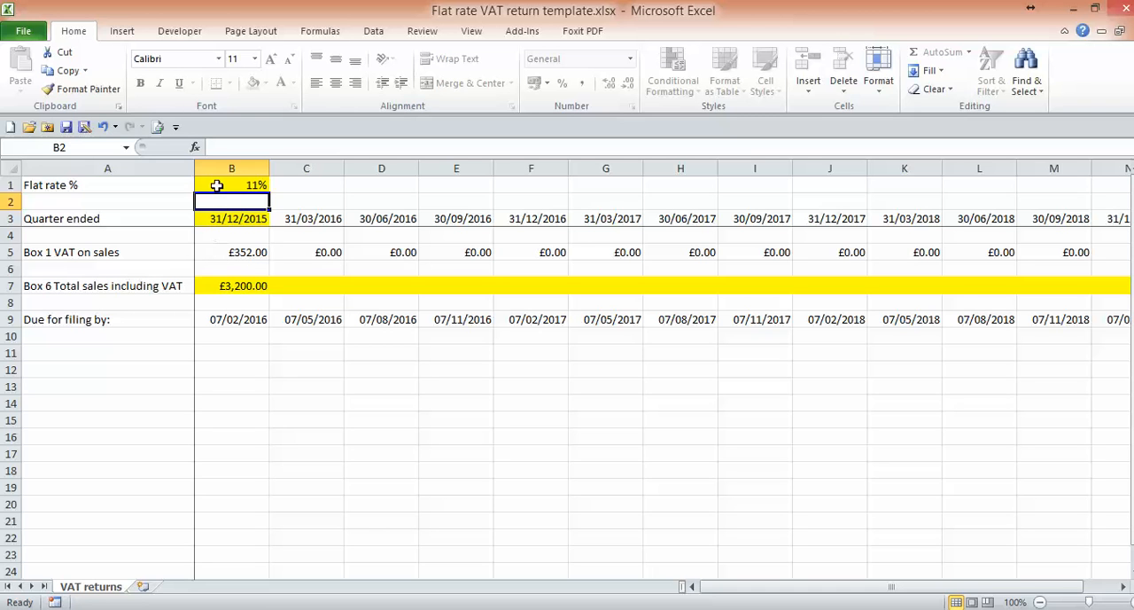
{"action": "left_click", "coordinate": [230, 185]}
{"action": "type", "text": "10"}
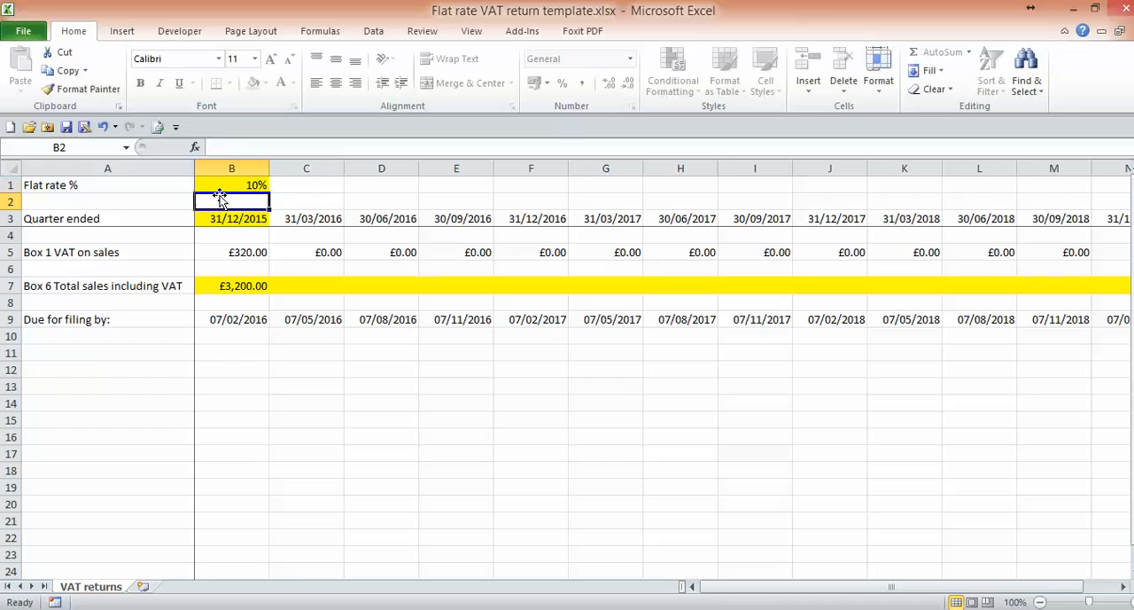
{"action": "left_click", "coordinate": [230, 185]}
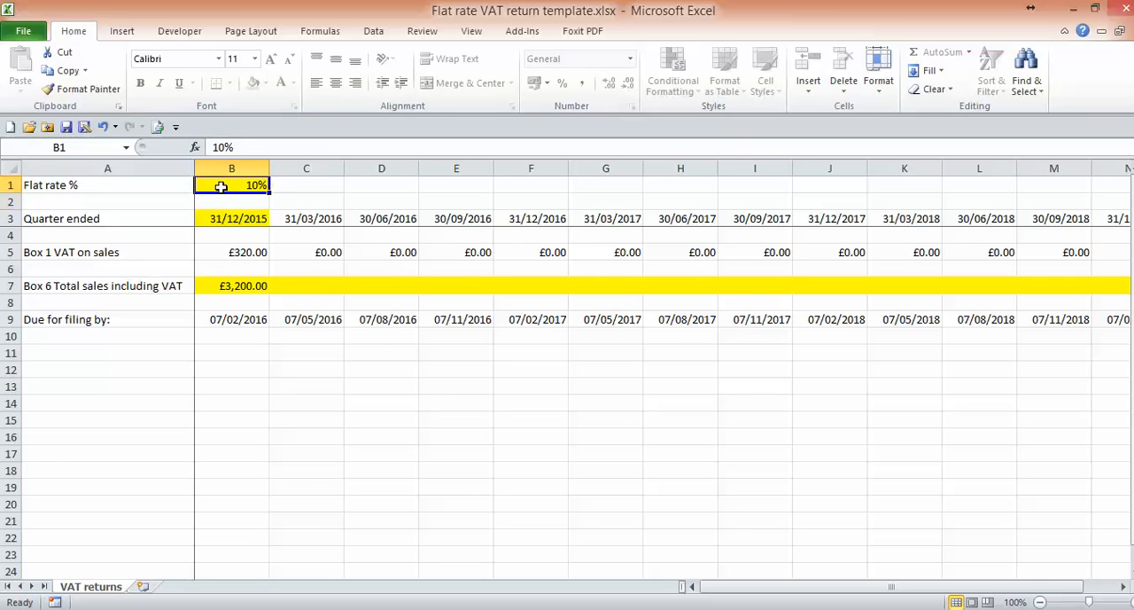